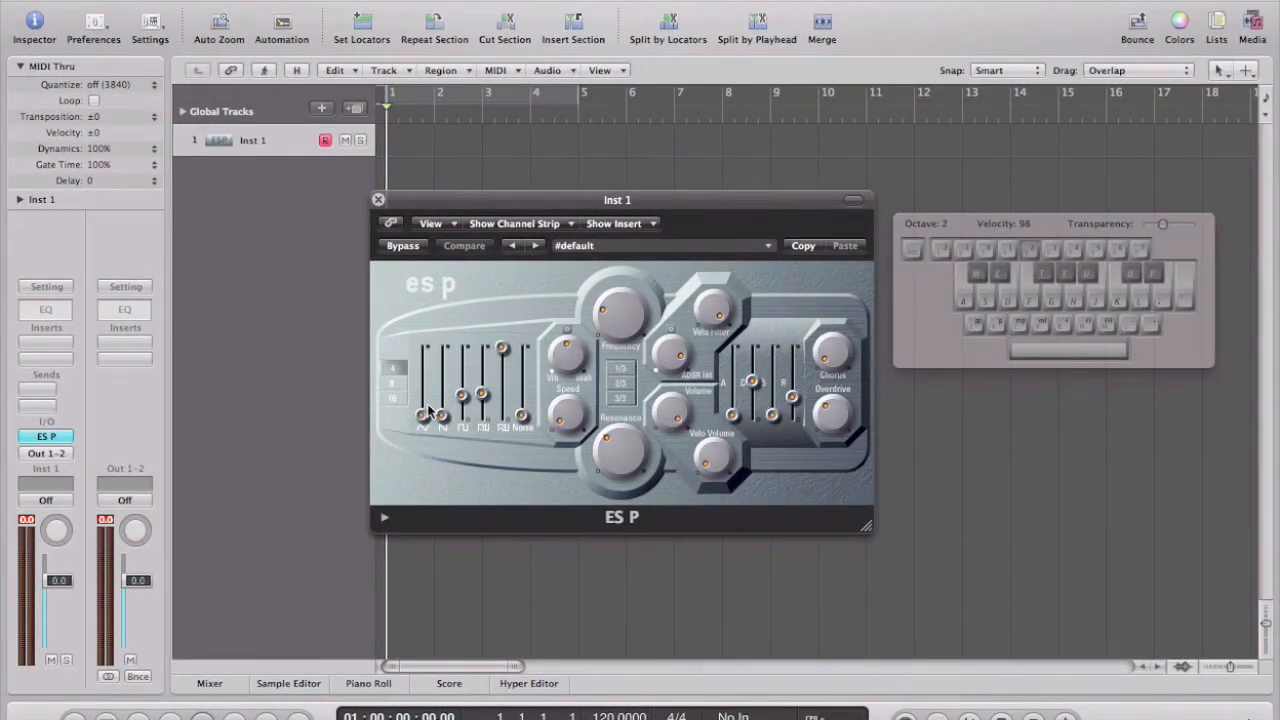
mouse_move(382, 448)
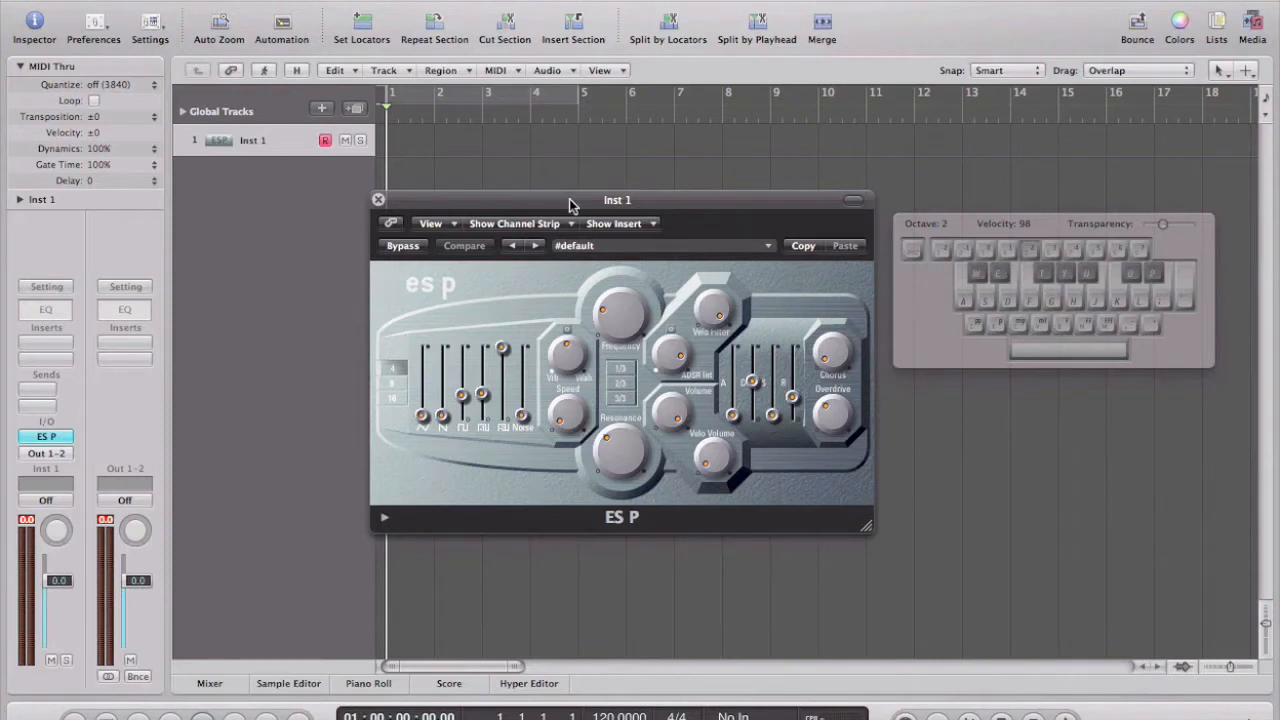
mouse_move(588, 446)
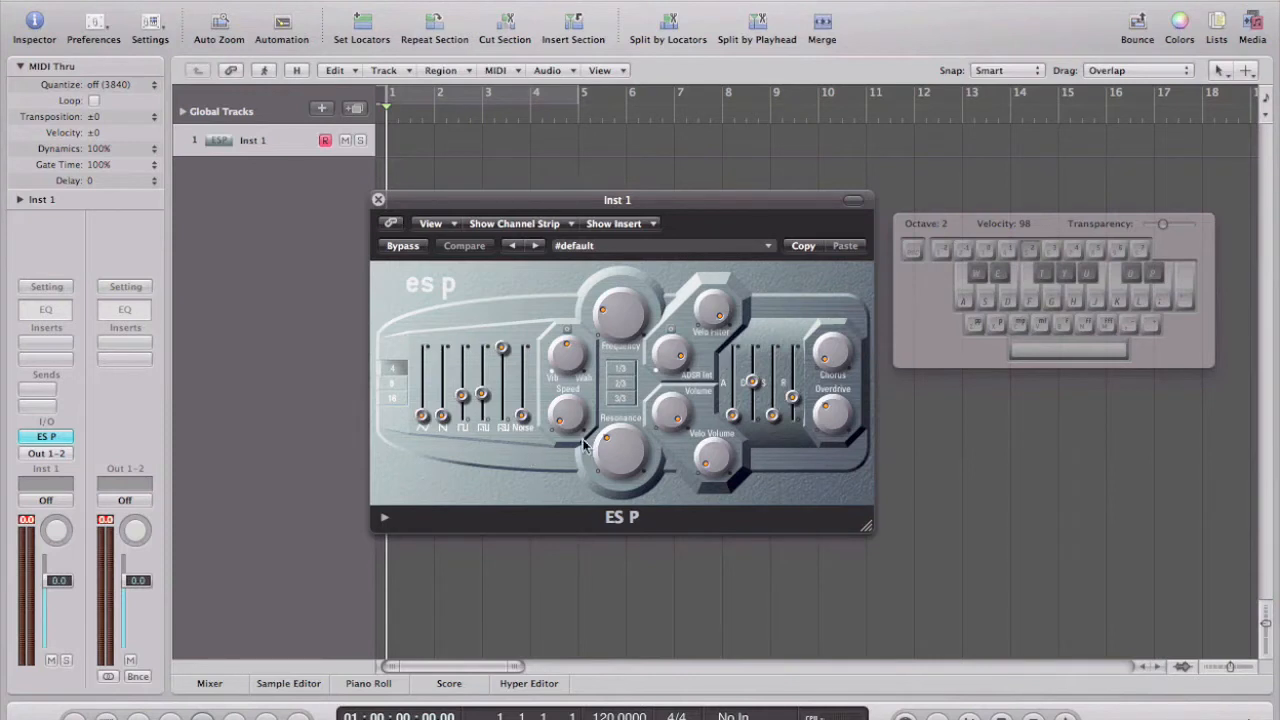
mouse_move(505, 223)
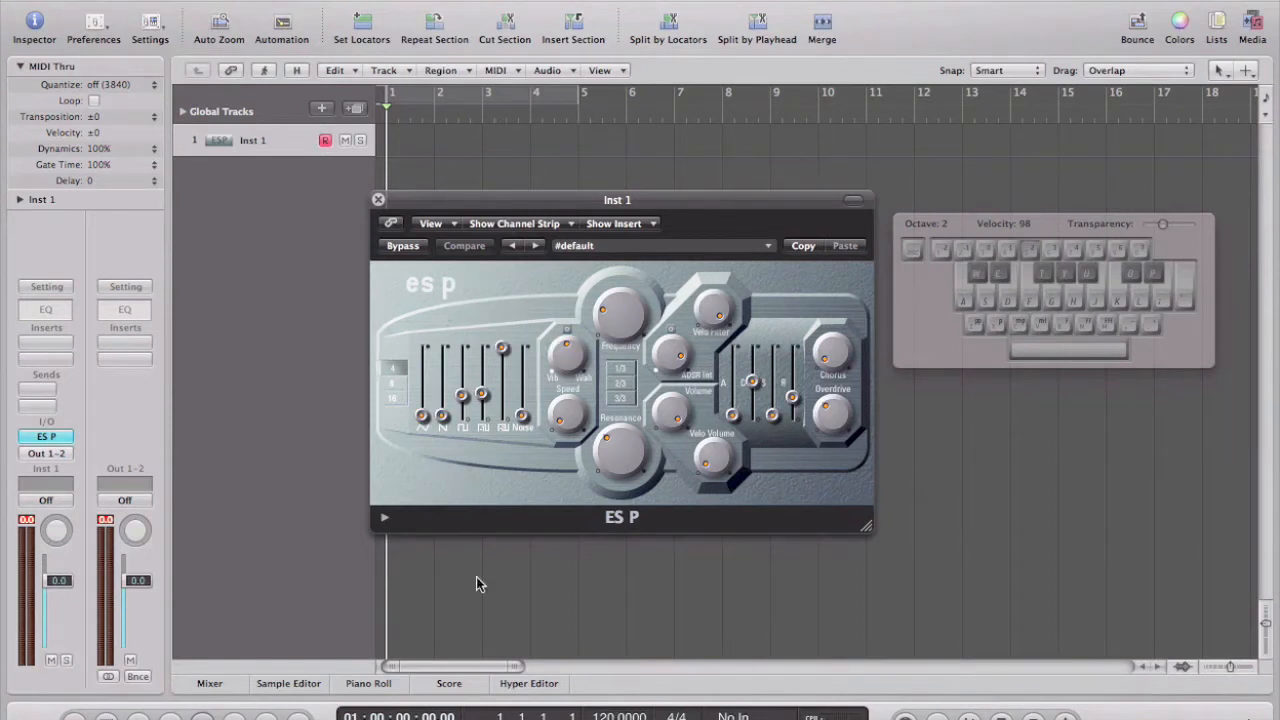
mouse_move(399, 426)
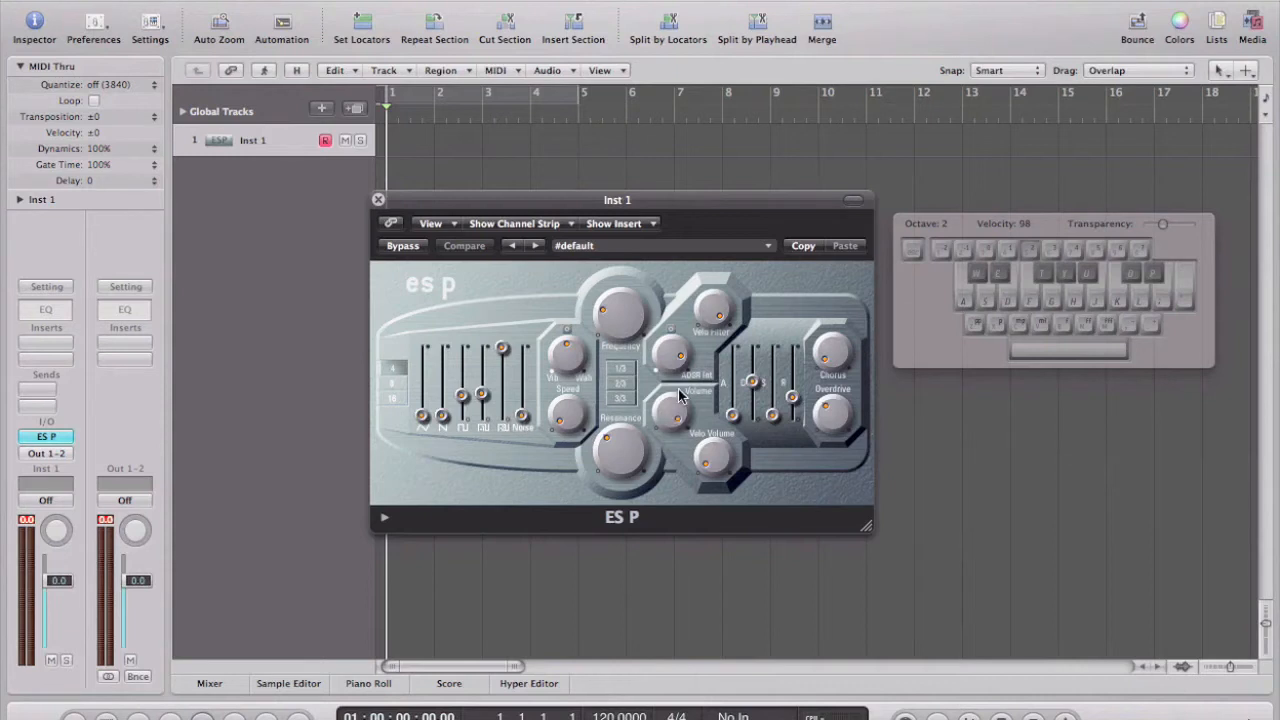
mouse_move(630, 305)
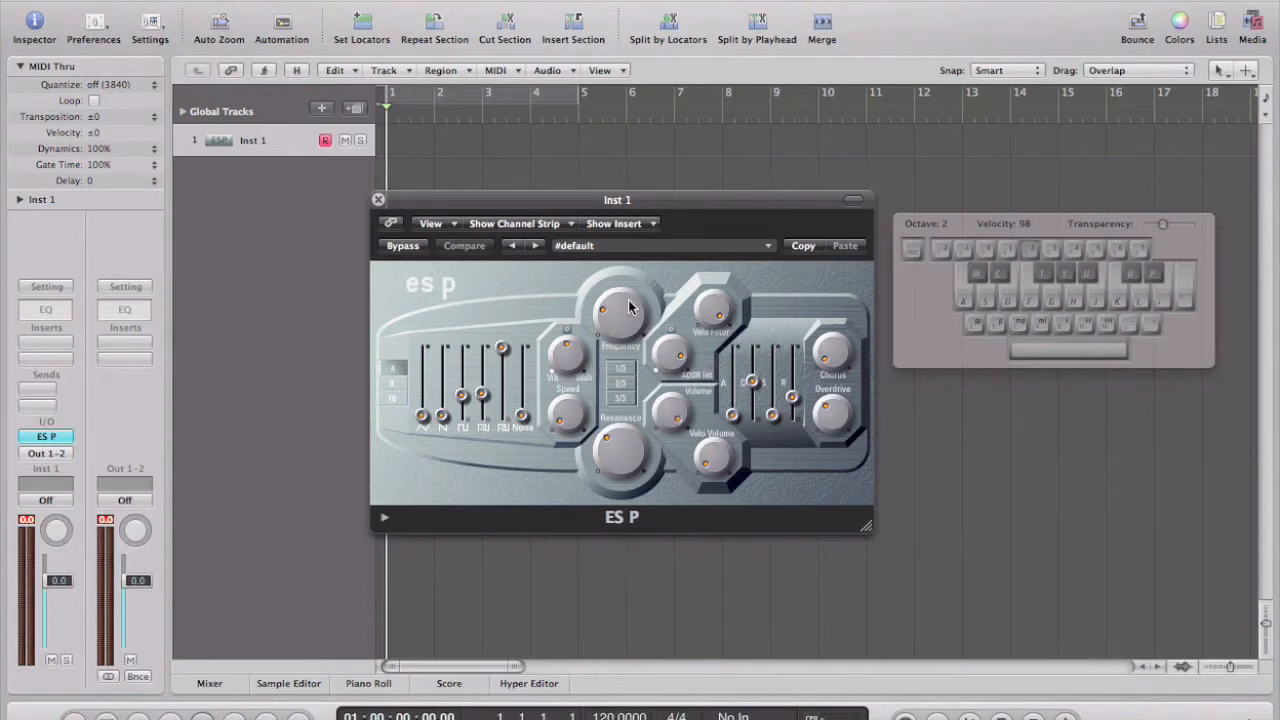
mouse_move(618, 323)
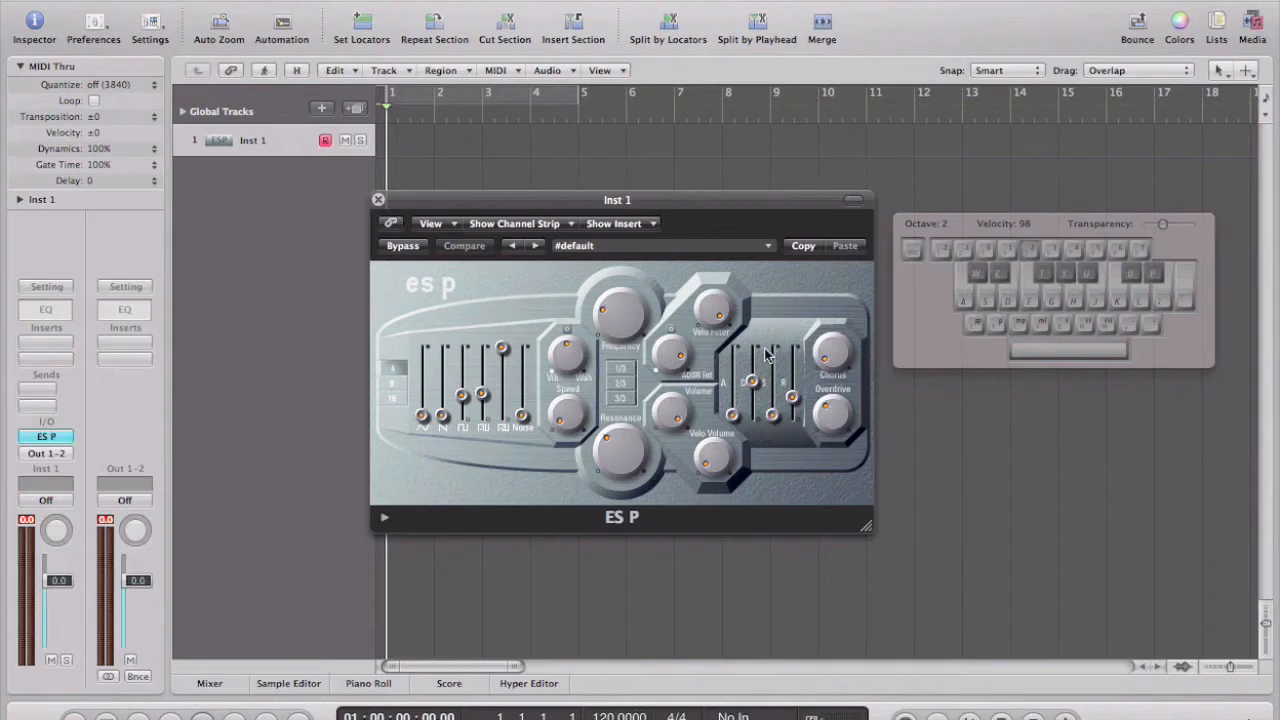
mouse_move(726, 415)
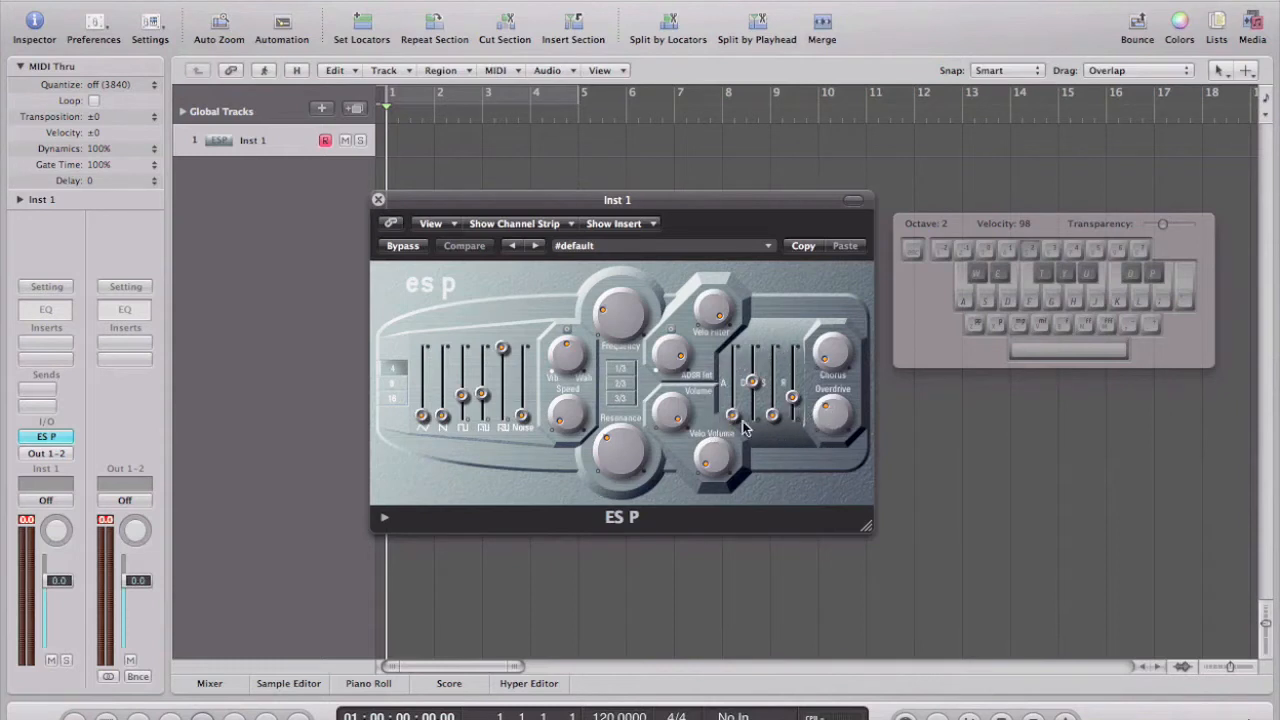
mouse_move(733, 411)
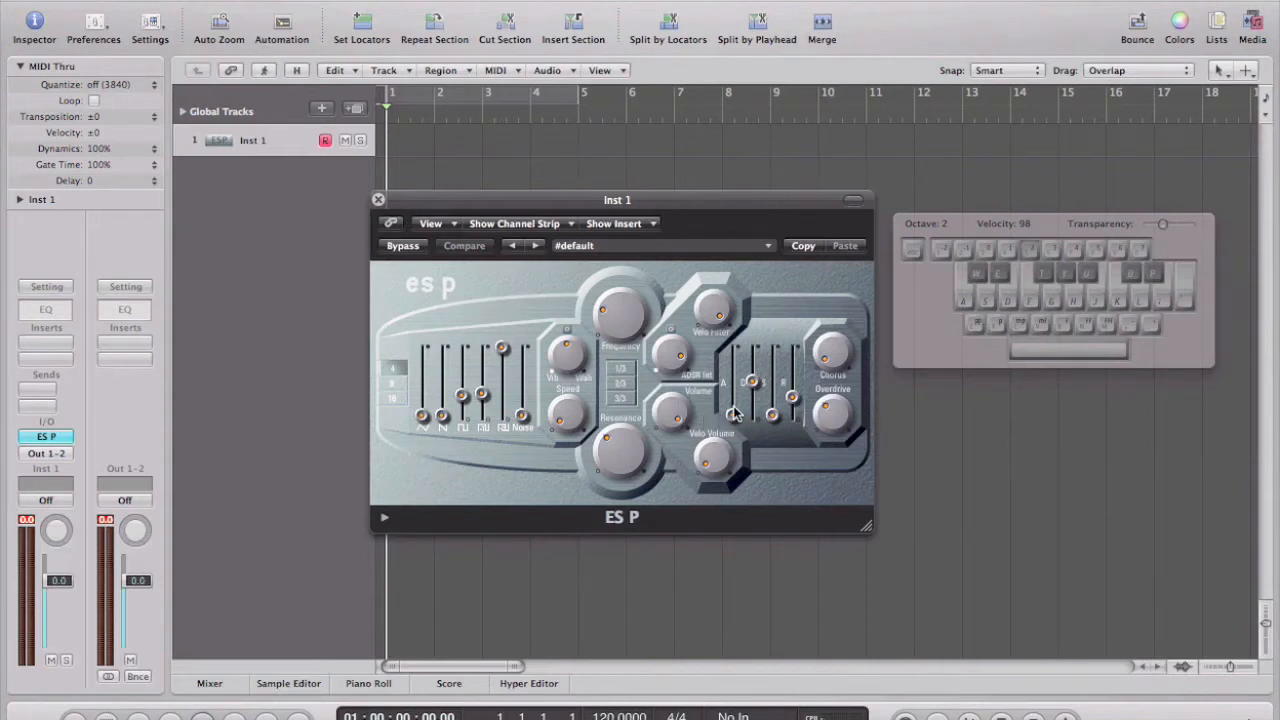
mouse_move(717, 412)
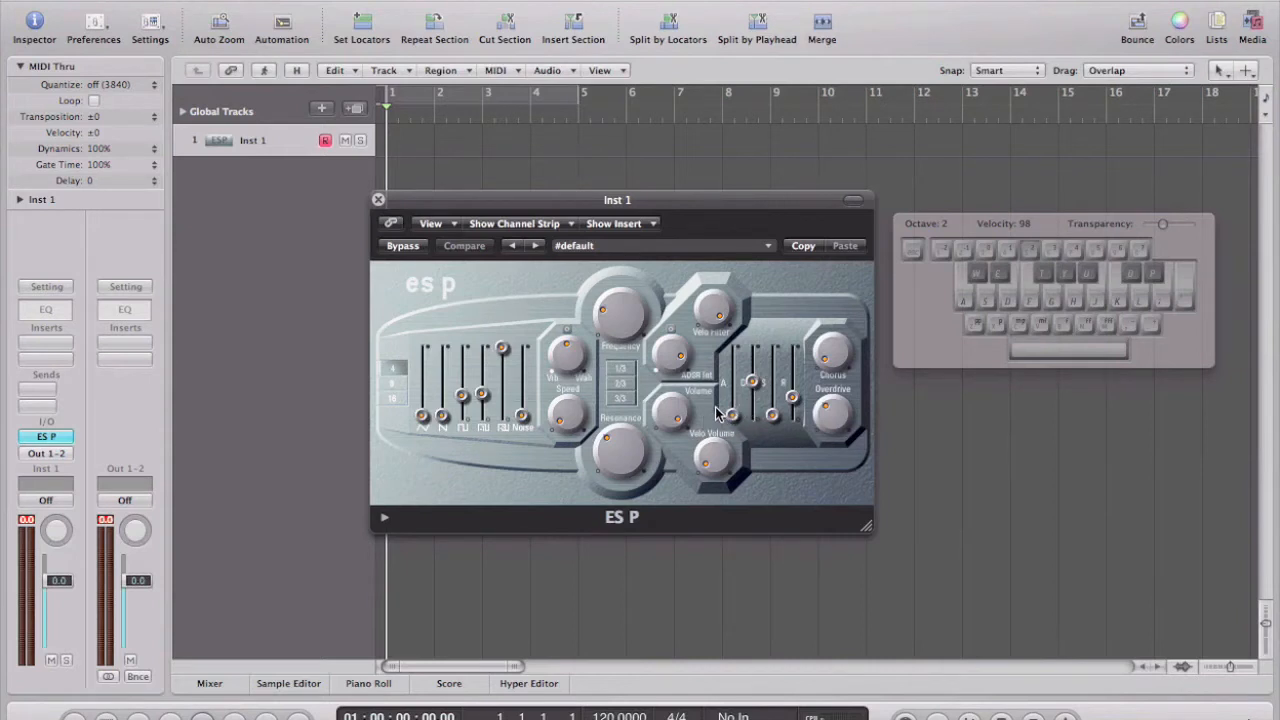
mouse_move(754, 382)
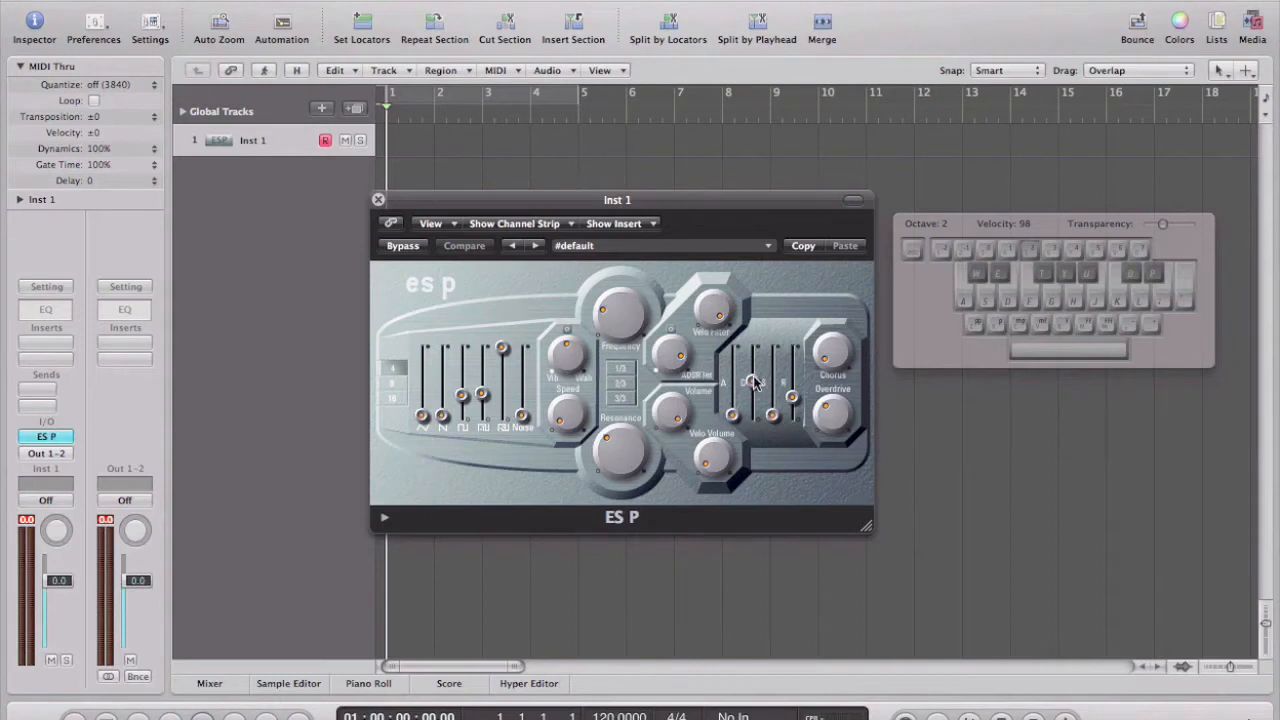
mouse_move(700, 392)
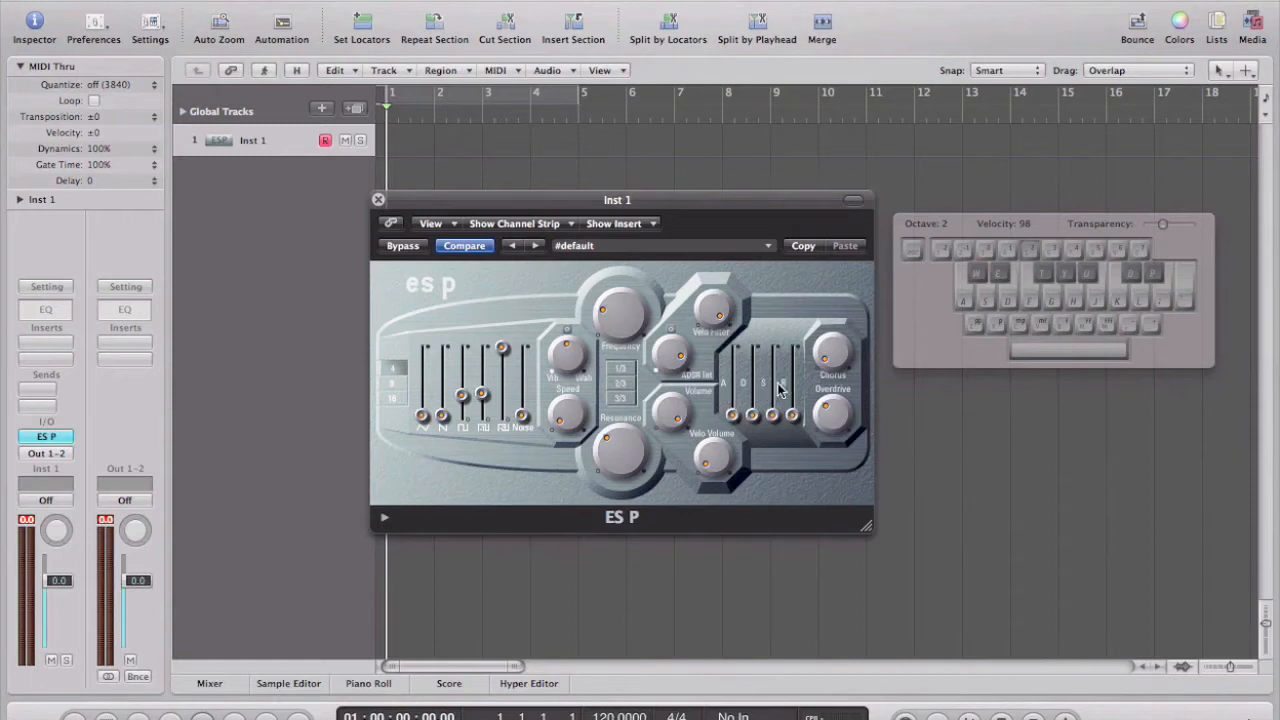
mouse_move(752, 394)
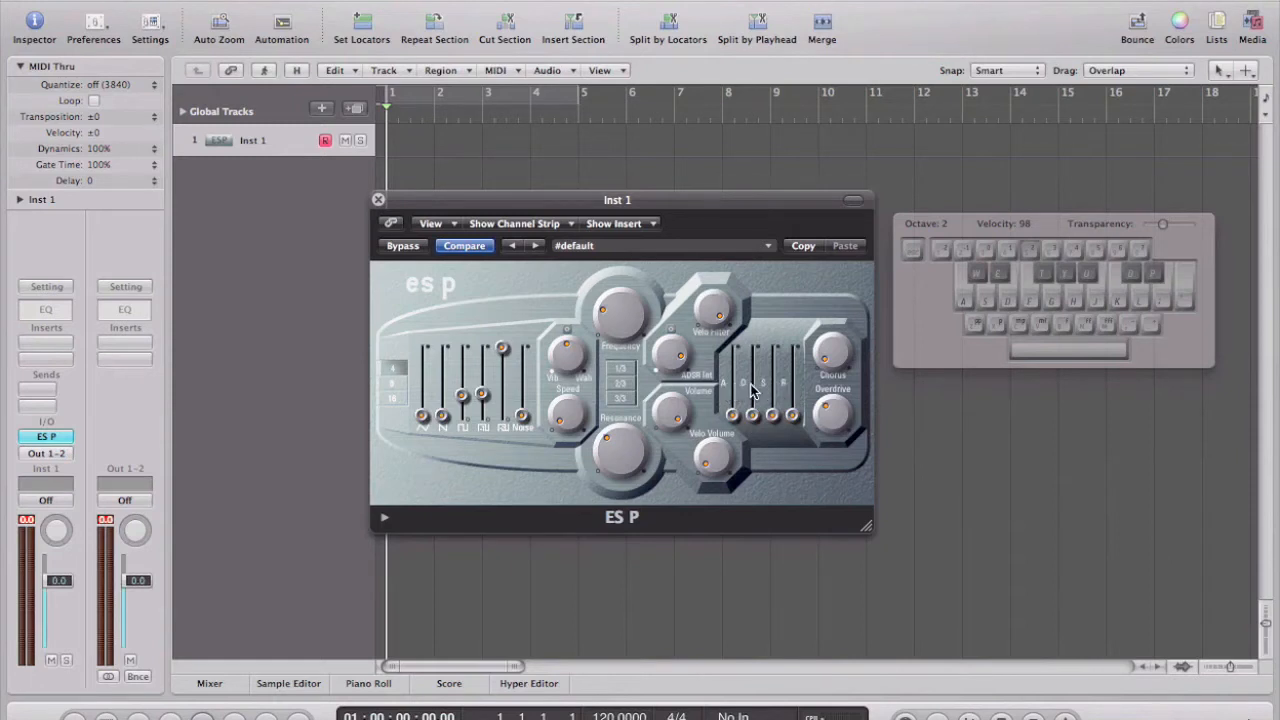
mouse_move(755, 470)
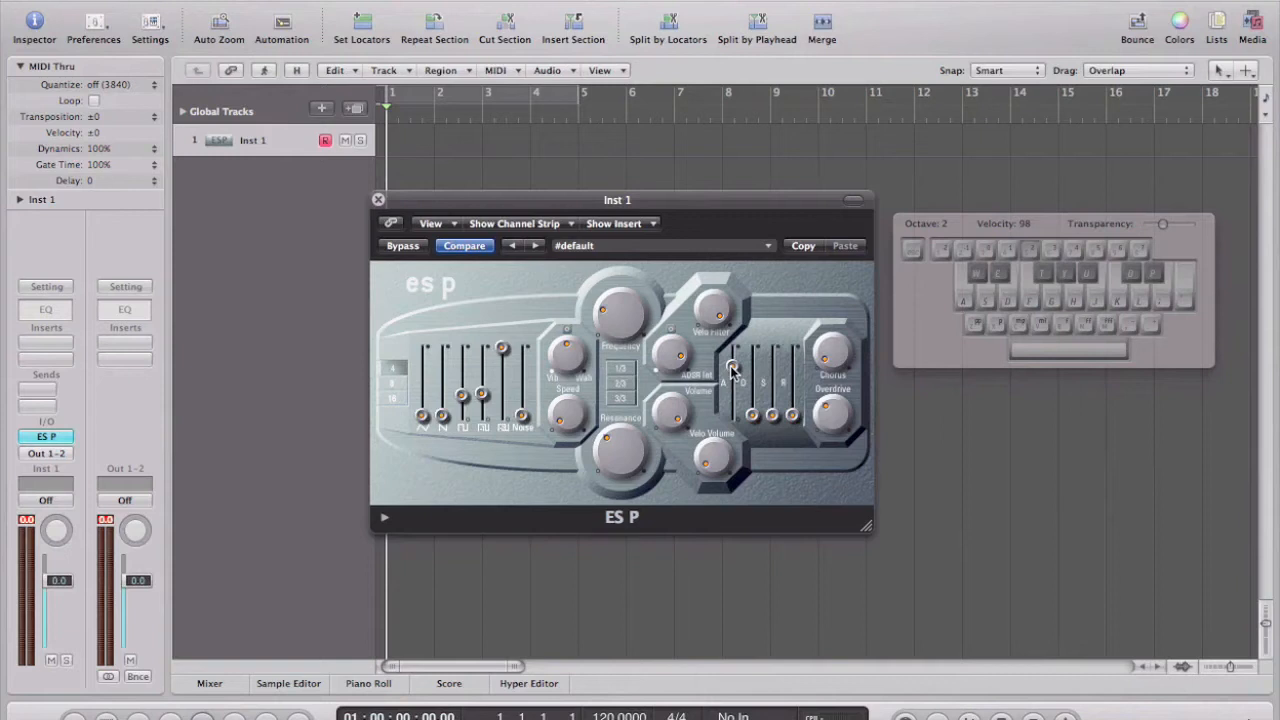
mouse_move(747, 427)
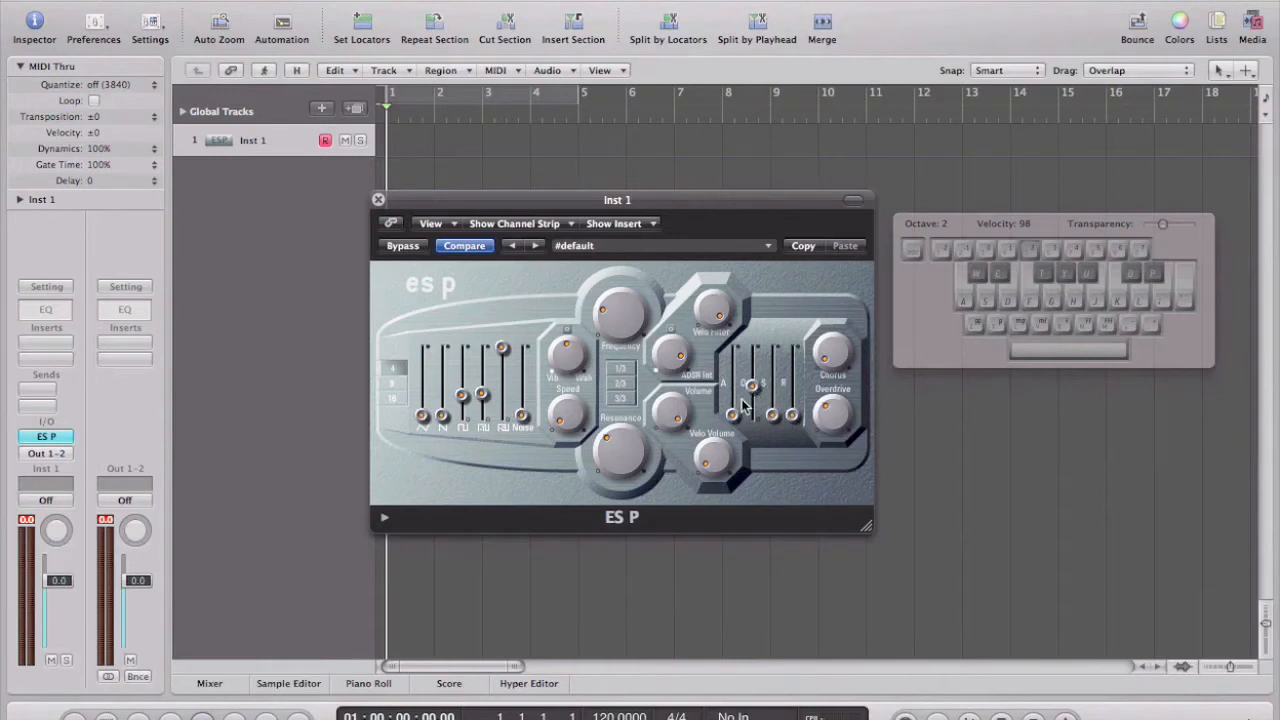
mouse_move(728, 415)
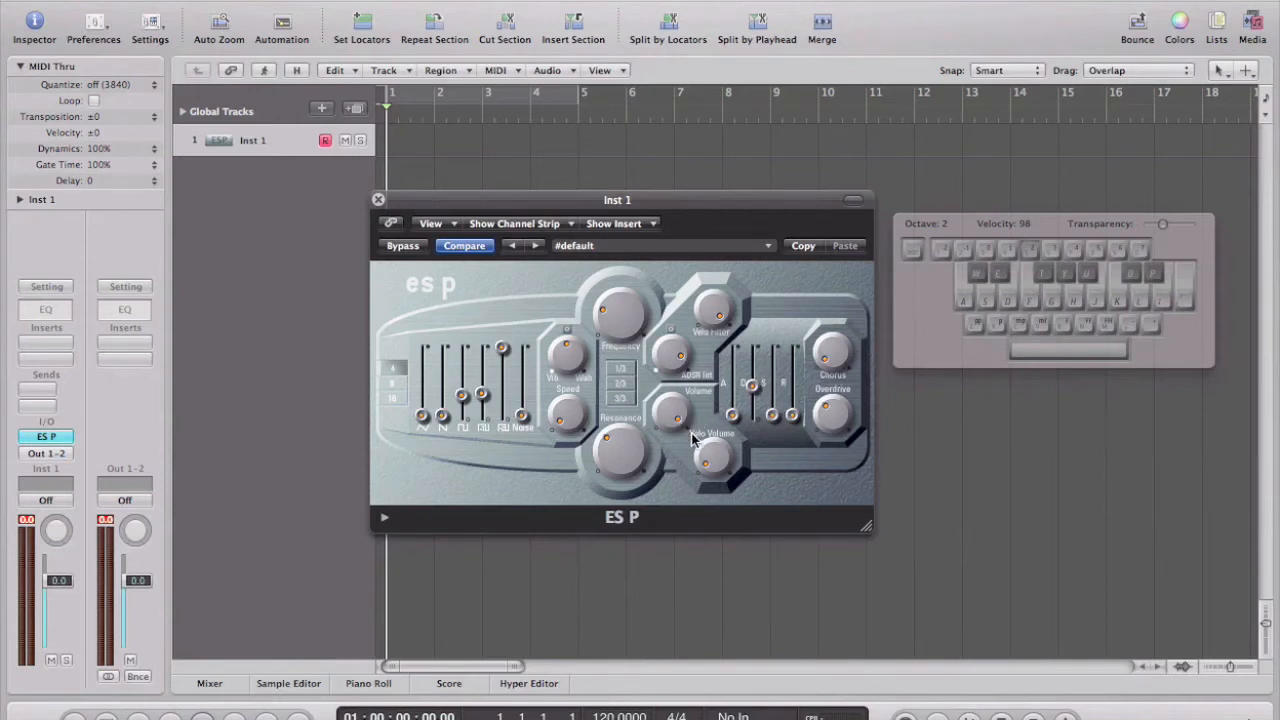
mouse_move(714, 418)
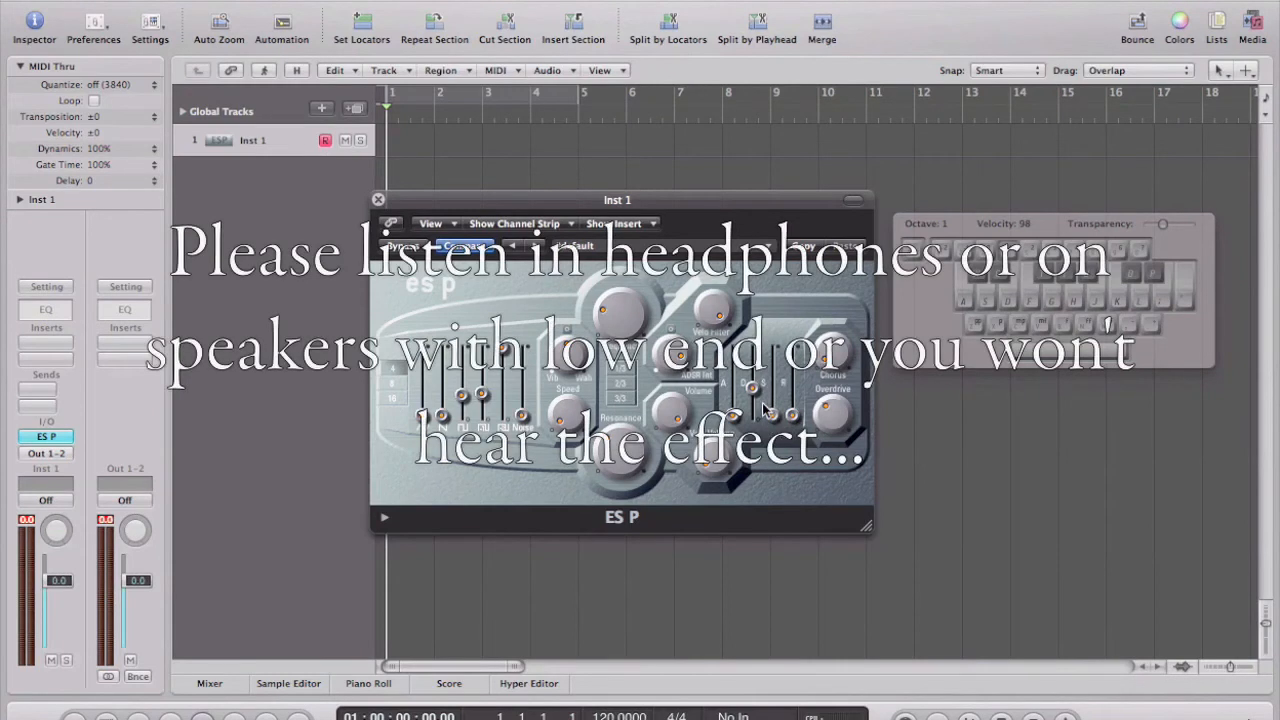
mouse_move(763, 422)
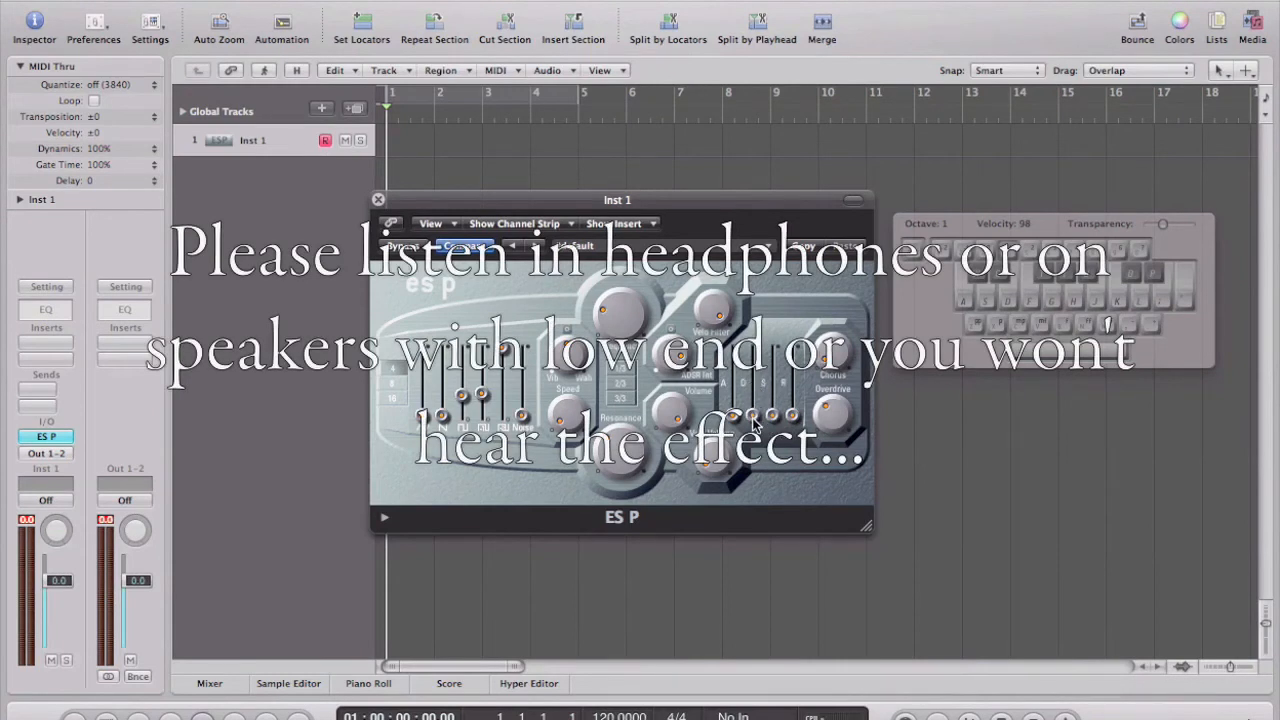